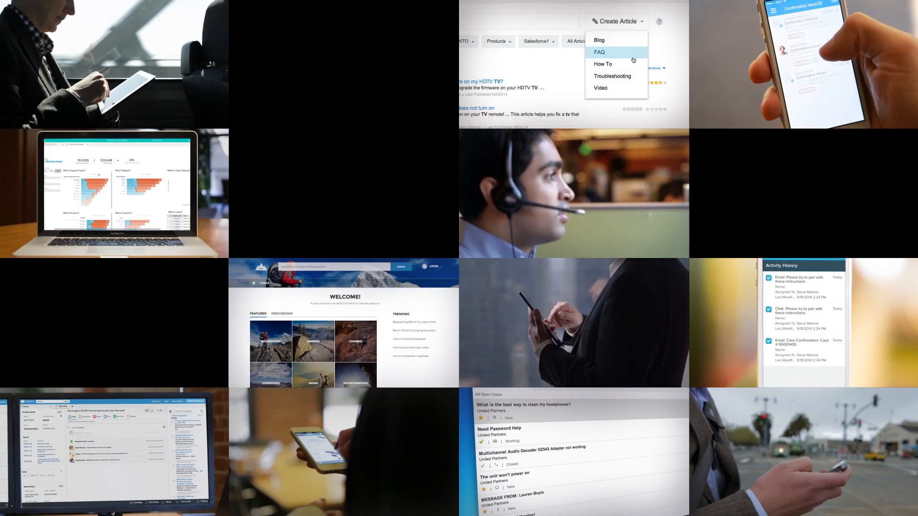
mouse_move(612, 76)
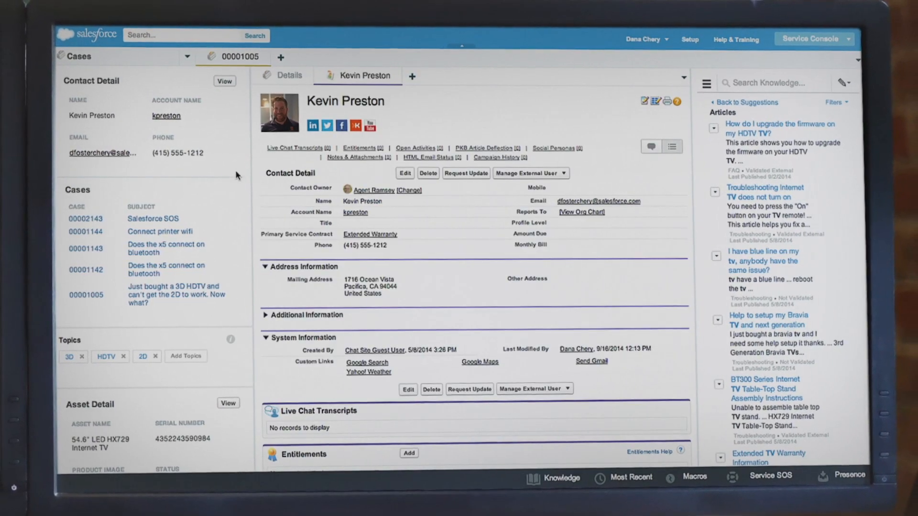
click(170, 295)
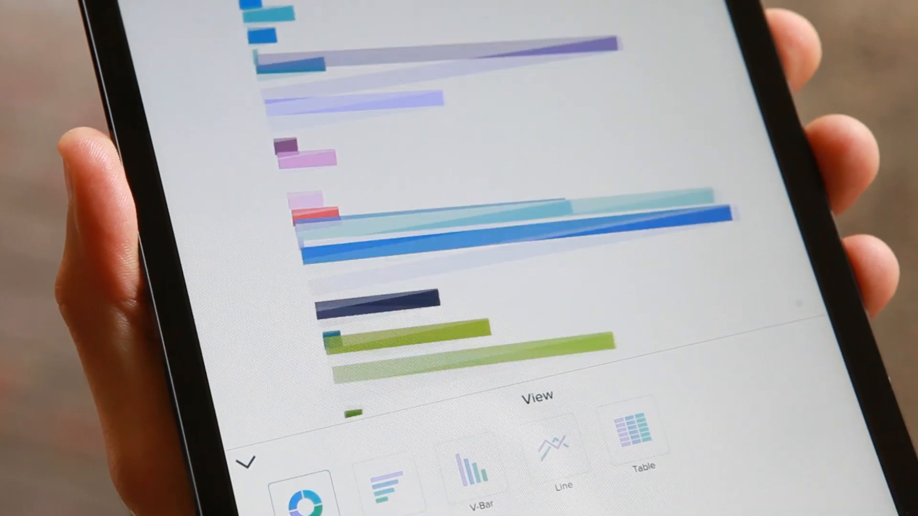
Browse the analytics bar chart views and start a Backpacking question 'Ripped rain cover for tent'
click(309, 497)
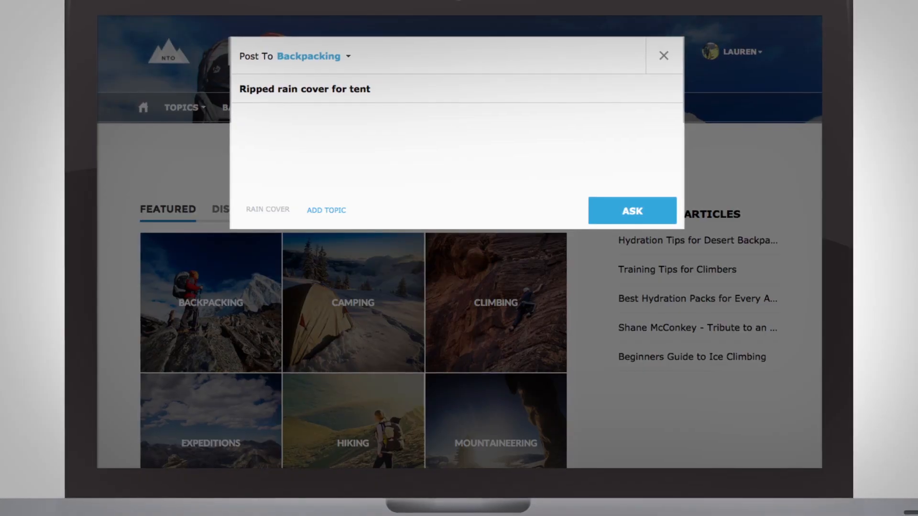
Post the question with body 'Any quick fix ideas?' to the Backpacking community
text(Any quick fix ideas?)
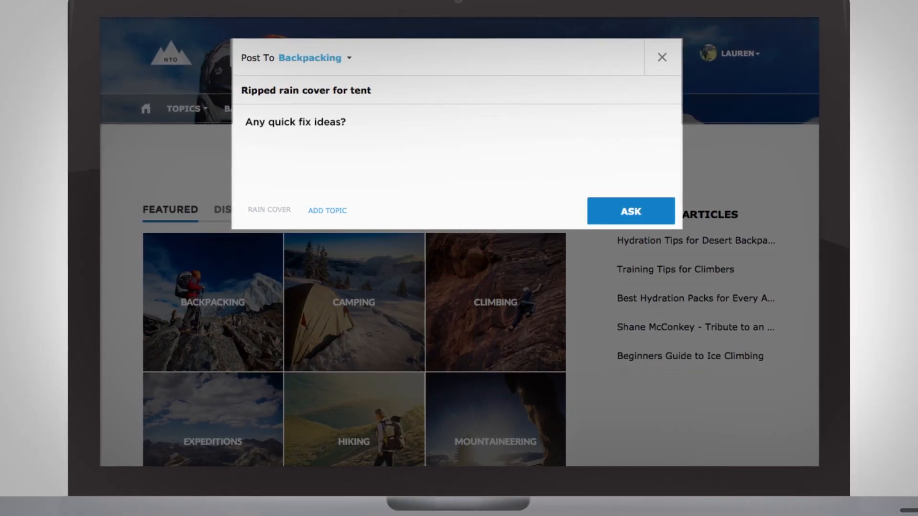
click(630, 211)
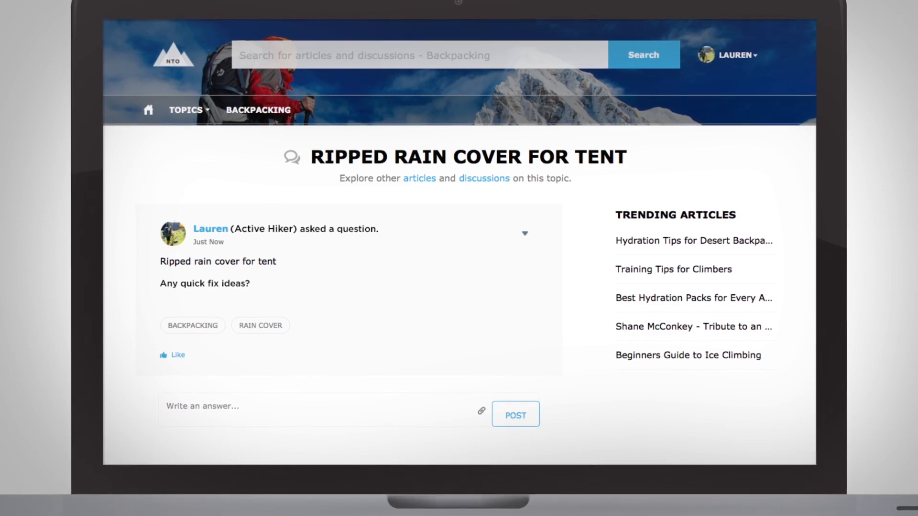